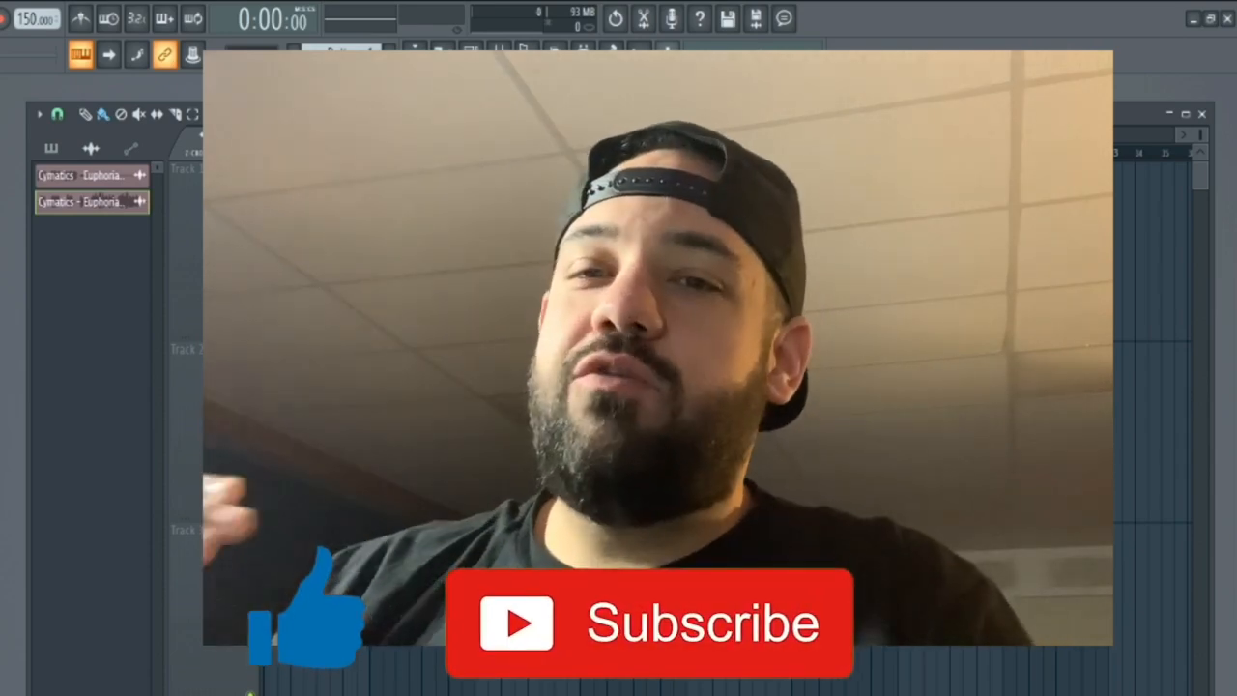
Chop the Euphoria acapella clip in bars so it becomes a row of bar-length slices
left_click(648, 622)
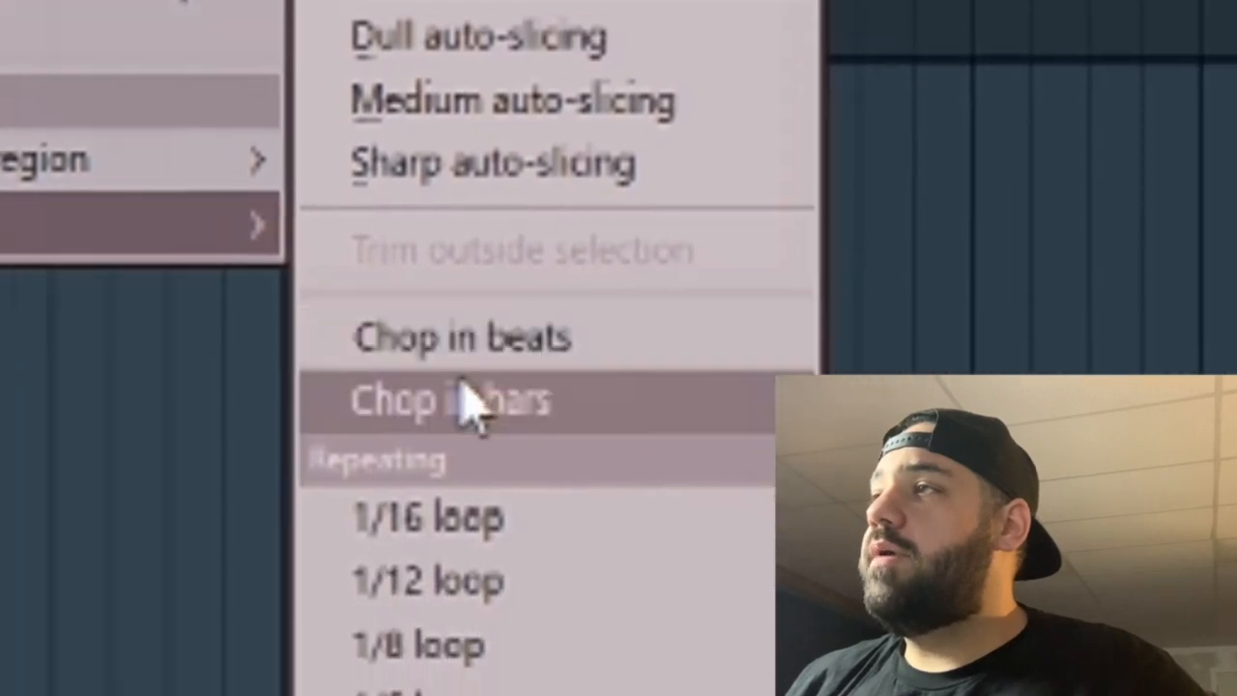
left_click(448, 400)
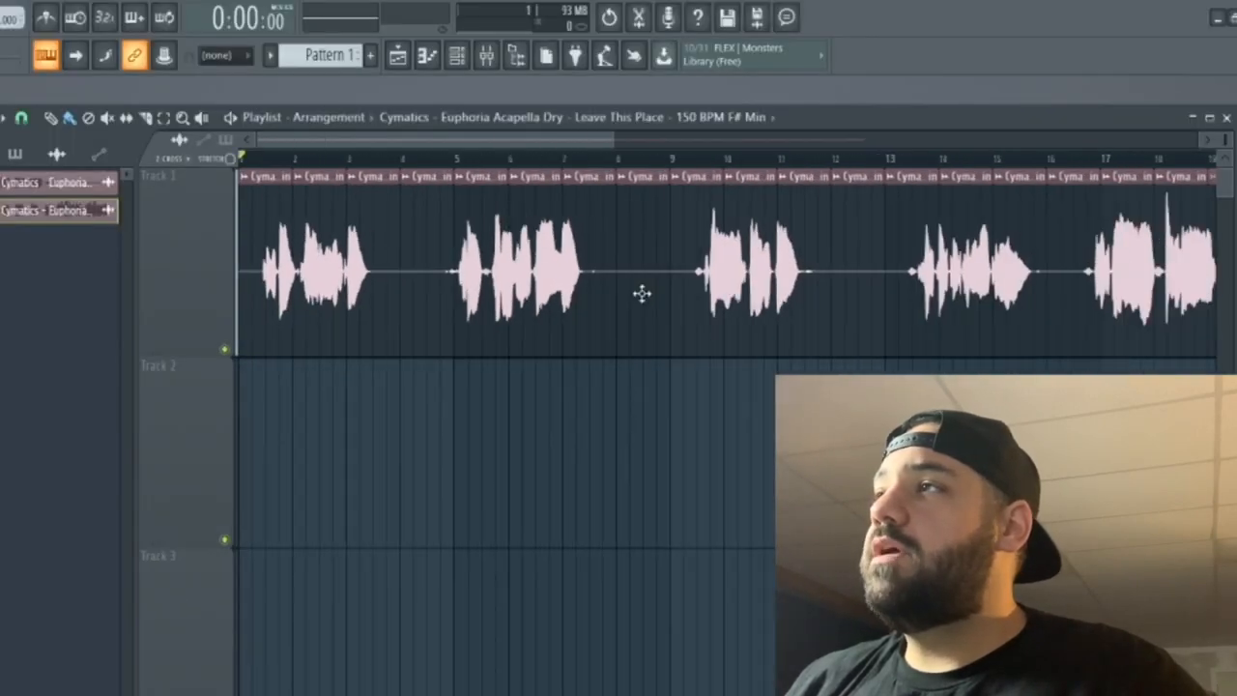
left_click(425, 290)
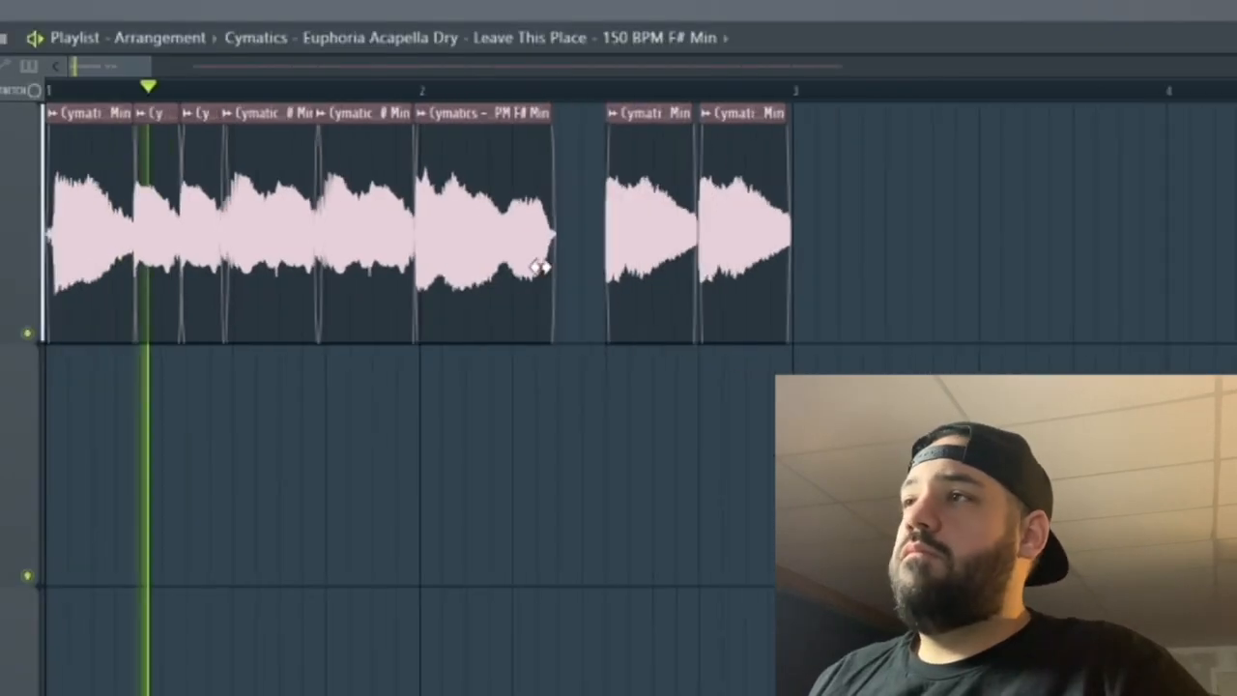
Gather chosen acapella slices into a new short phrase at the start of Track 1
left_click(483, 222)
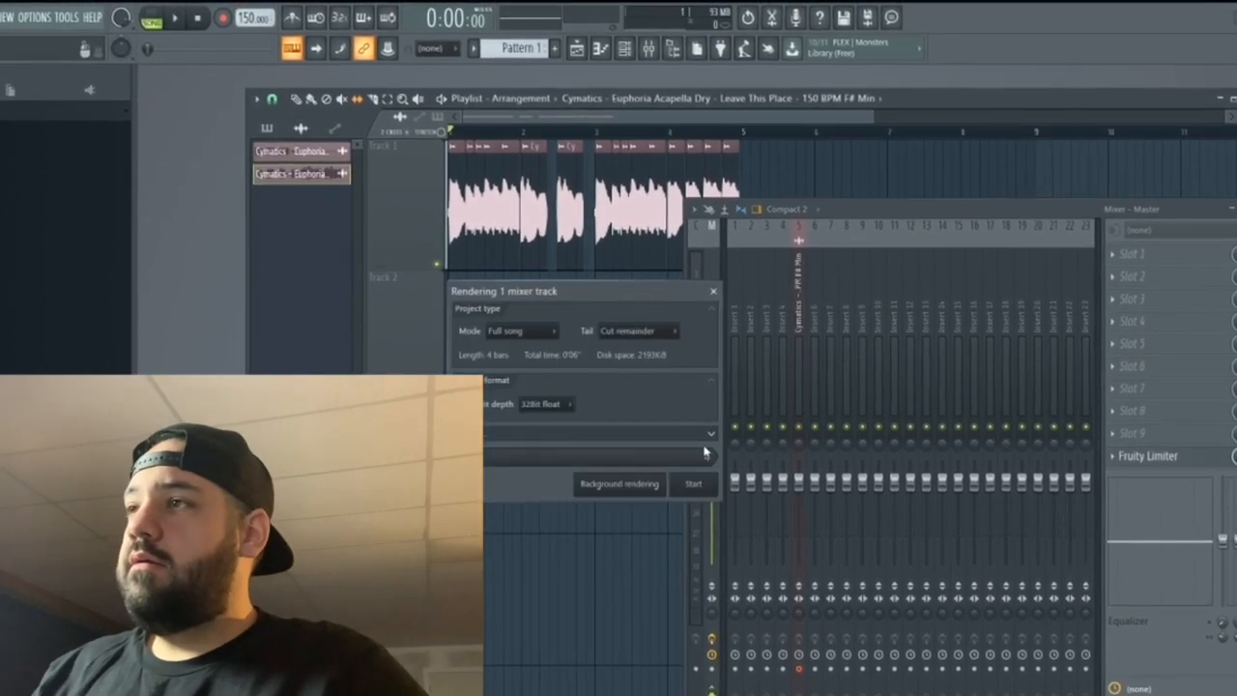
Start rendering the chopped vocal phrase on its mixer track to a single audio clip
left_click(692, 483)
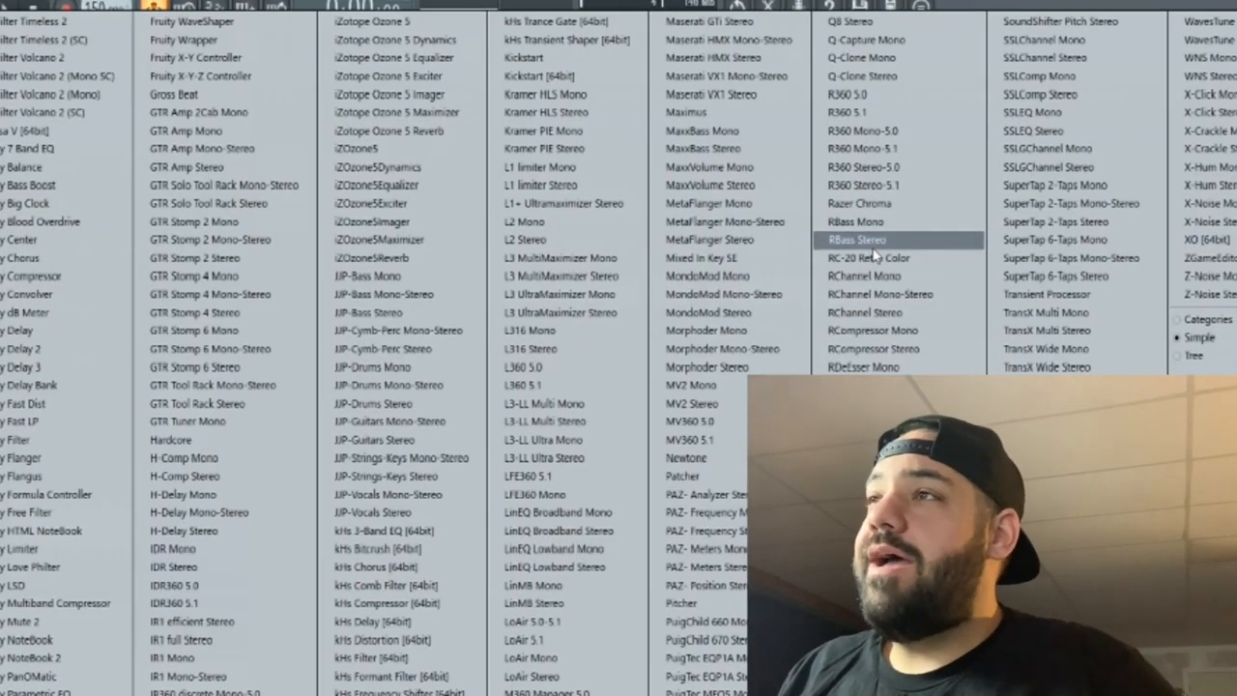
Load RC-20 Retro Color on the vocal insert and step through presets to Strange Space
double_click(868, 259)
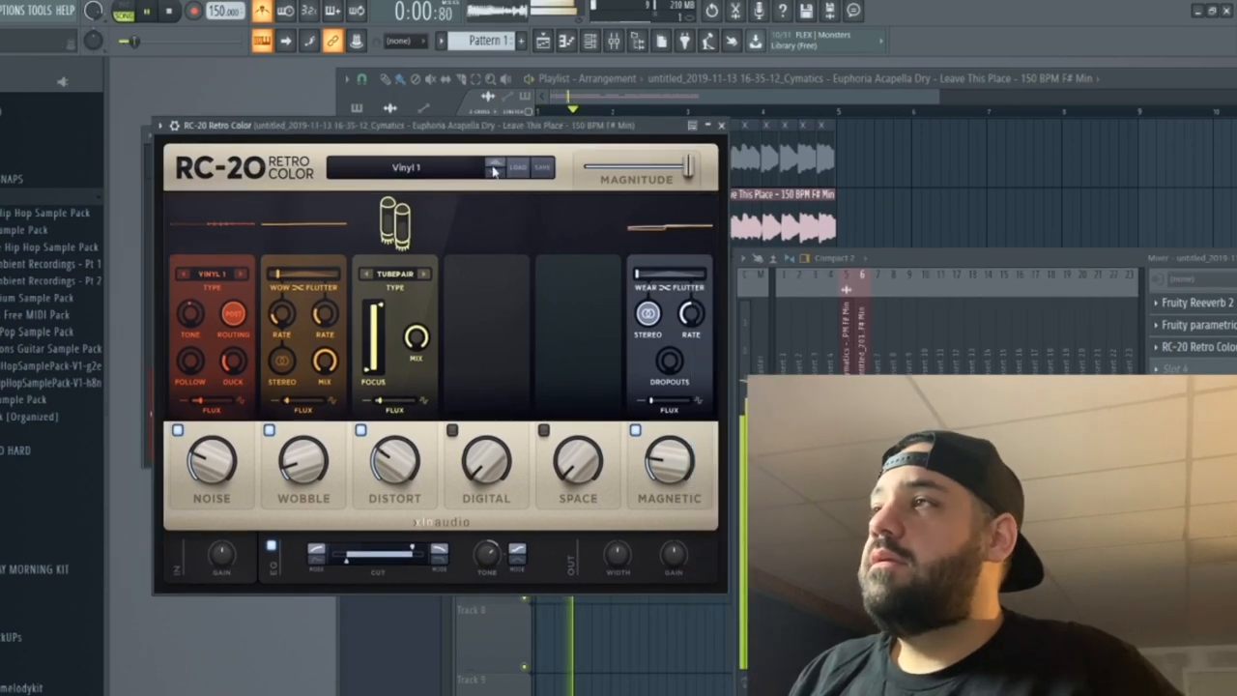
left_click(495, 166)
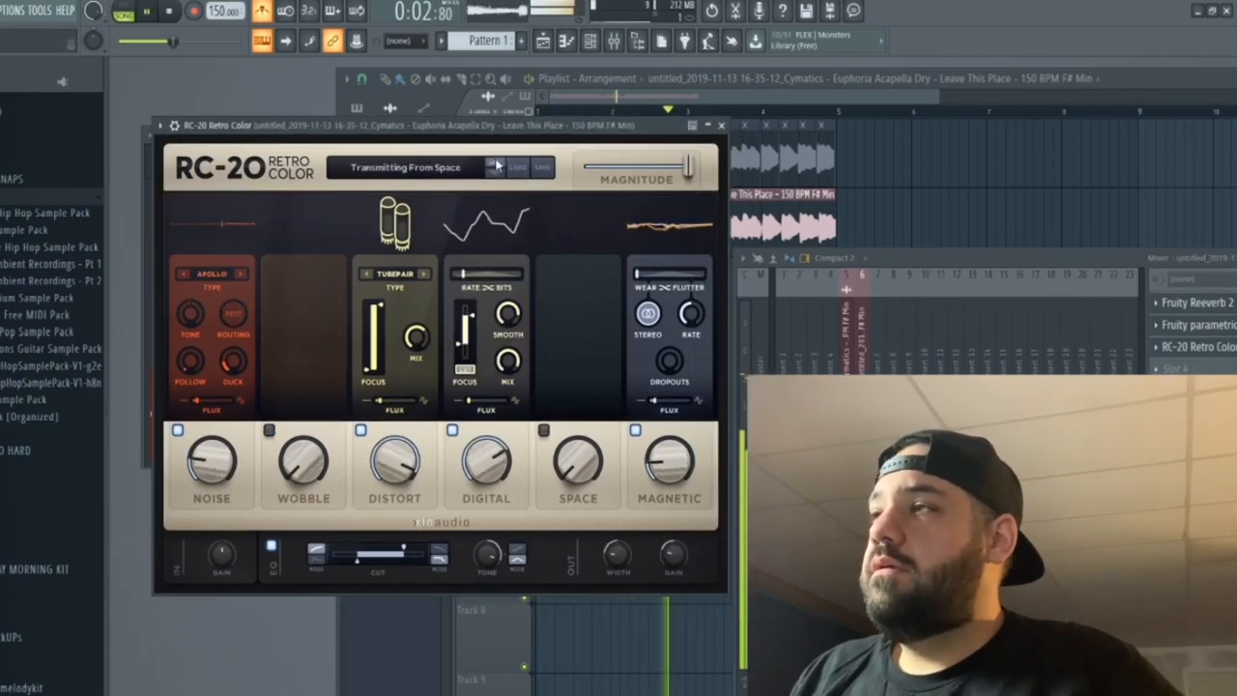
left_click(495, 166)
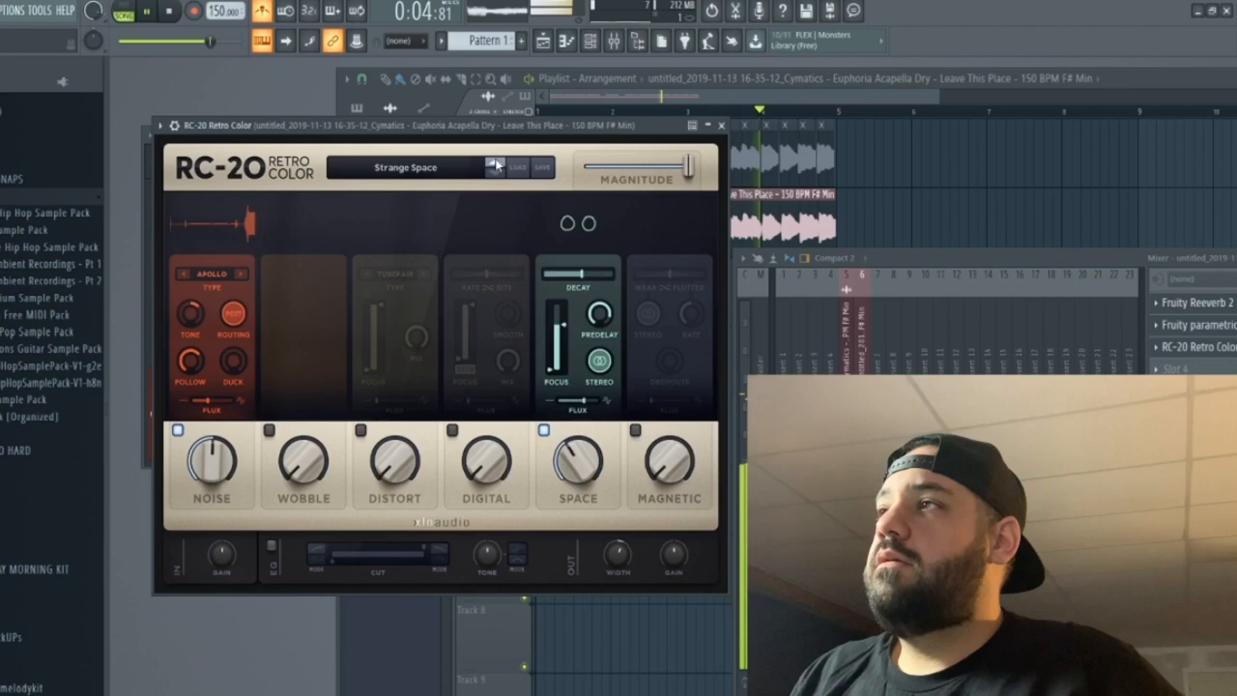
left_click(495, 166)
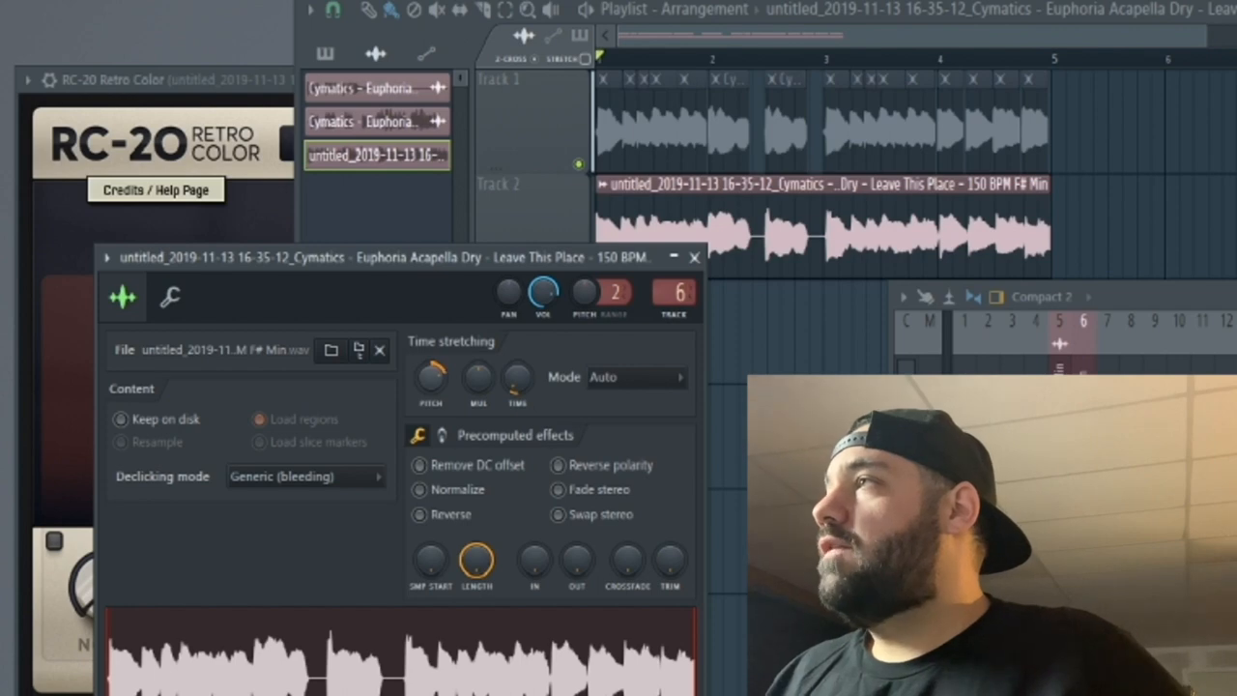
mouse_move(866, 365)
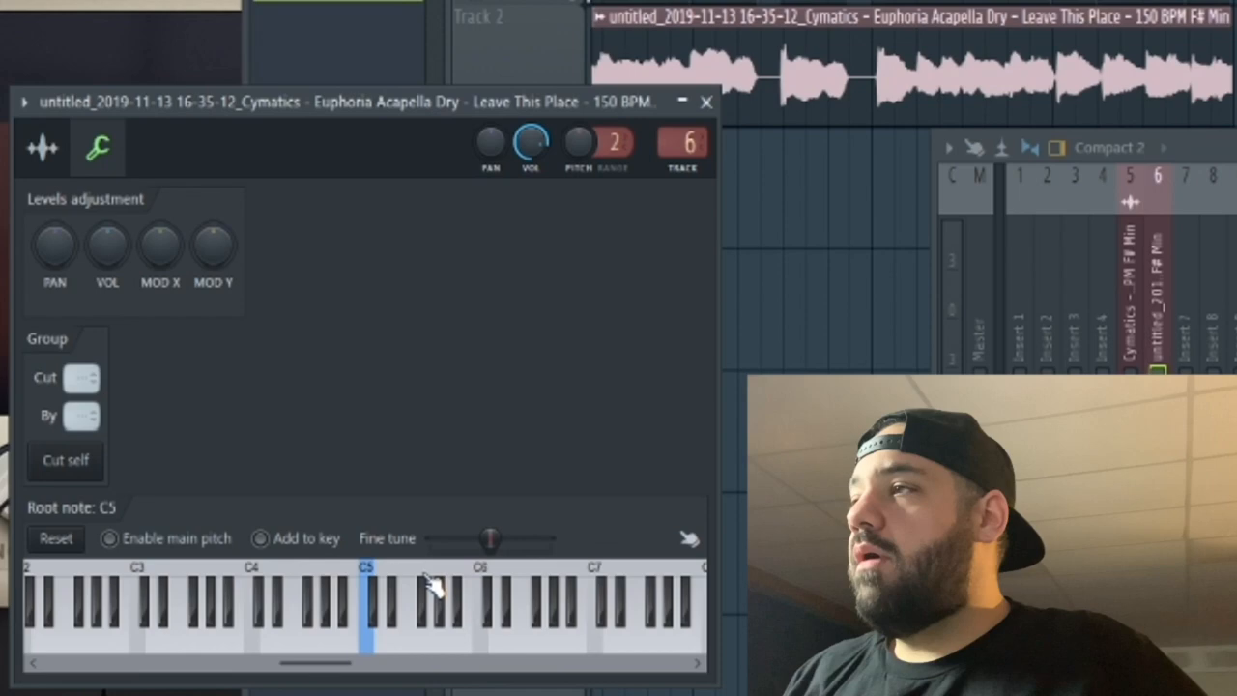
mouse_move(463, 609)
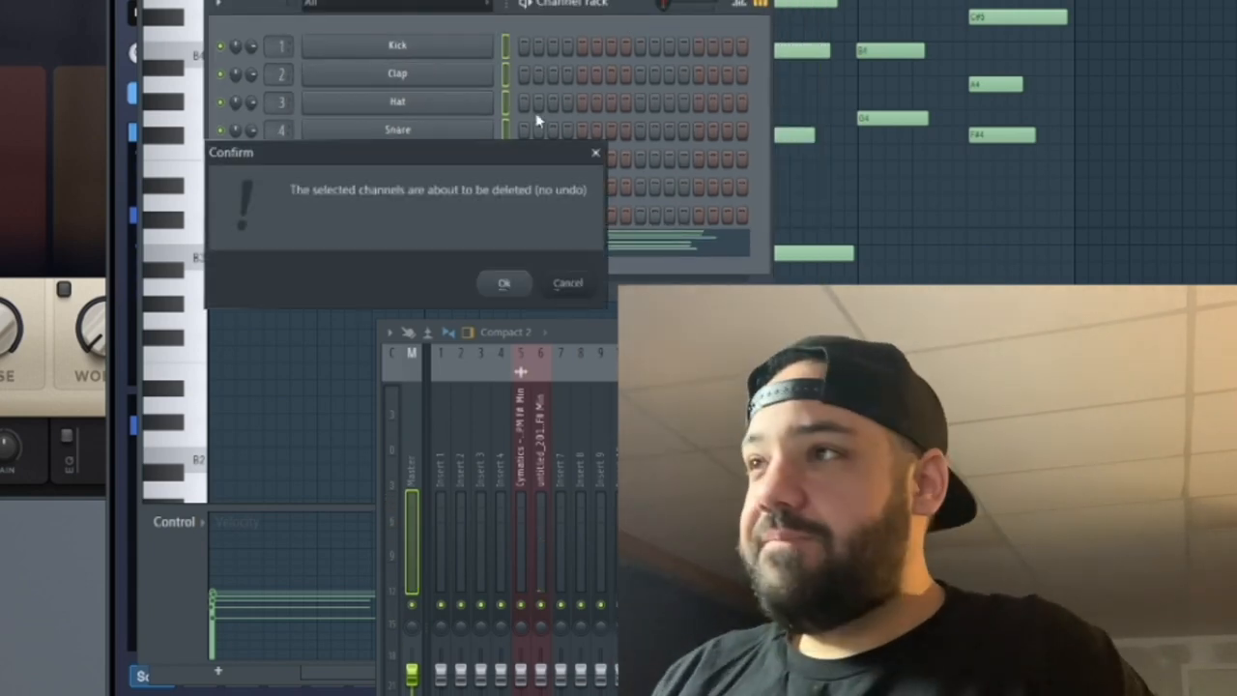
Confirm deleting the default Kick, Clap, Hat and Snare channels
left_click(503, 283)
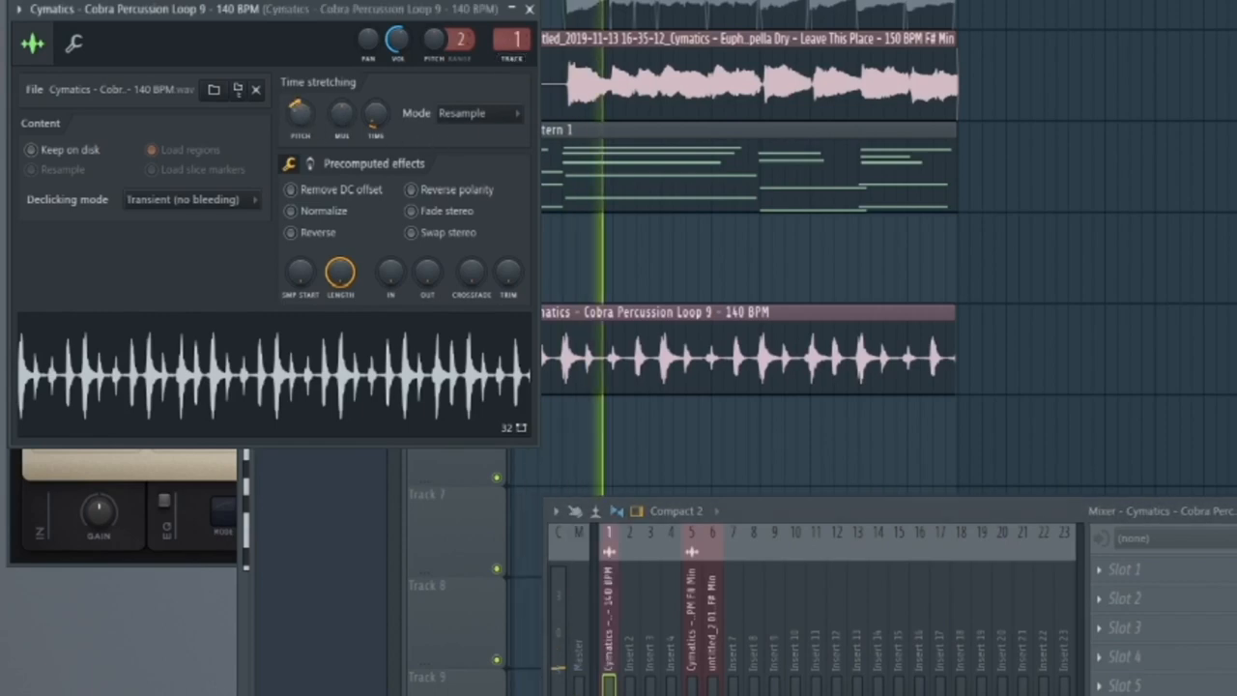
Set Cobra Percussion Loop 9's time-stretching mode so it follows the project tempo
left_click(473, 112)
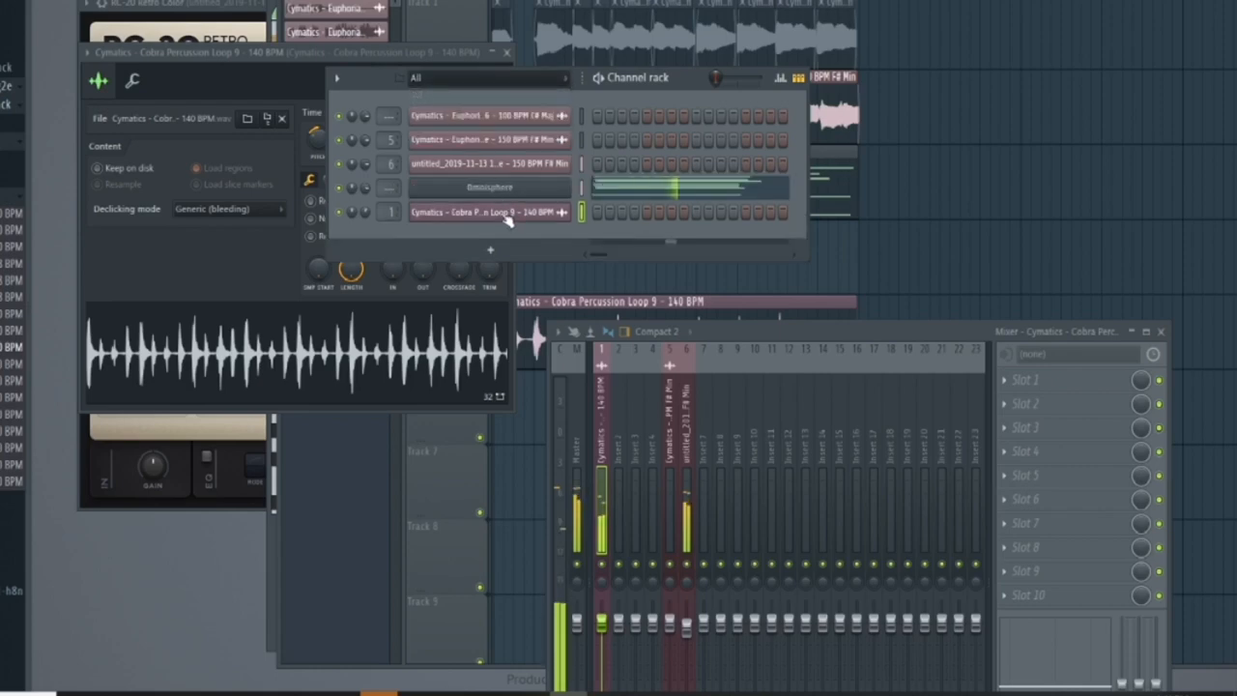
left_click(491, 187)
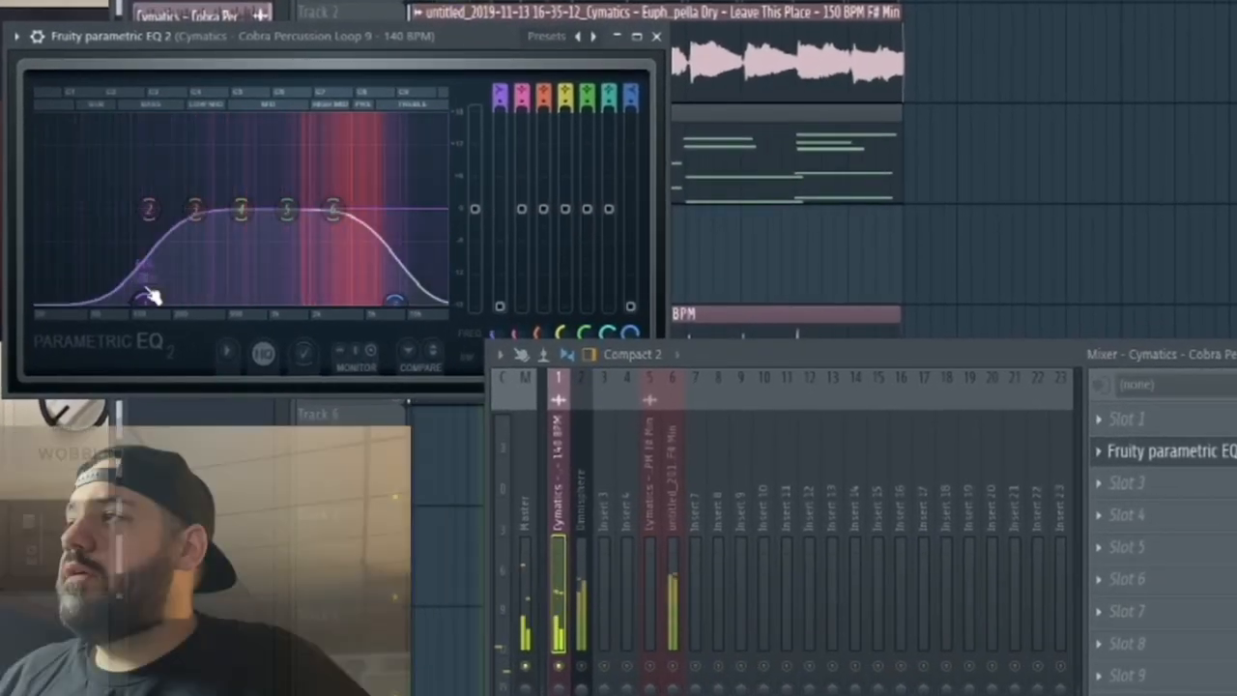
Shape the loop's Parametric EQ 2: cut lows with band 1, highs with band 7, keep a mid band
left_click_drag(151, 294, 136, 235)
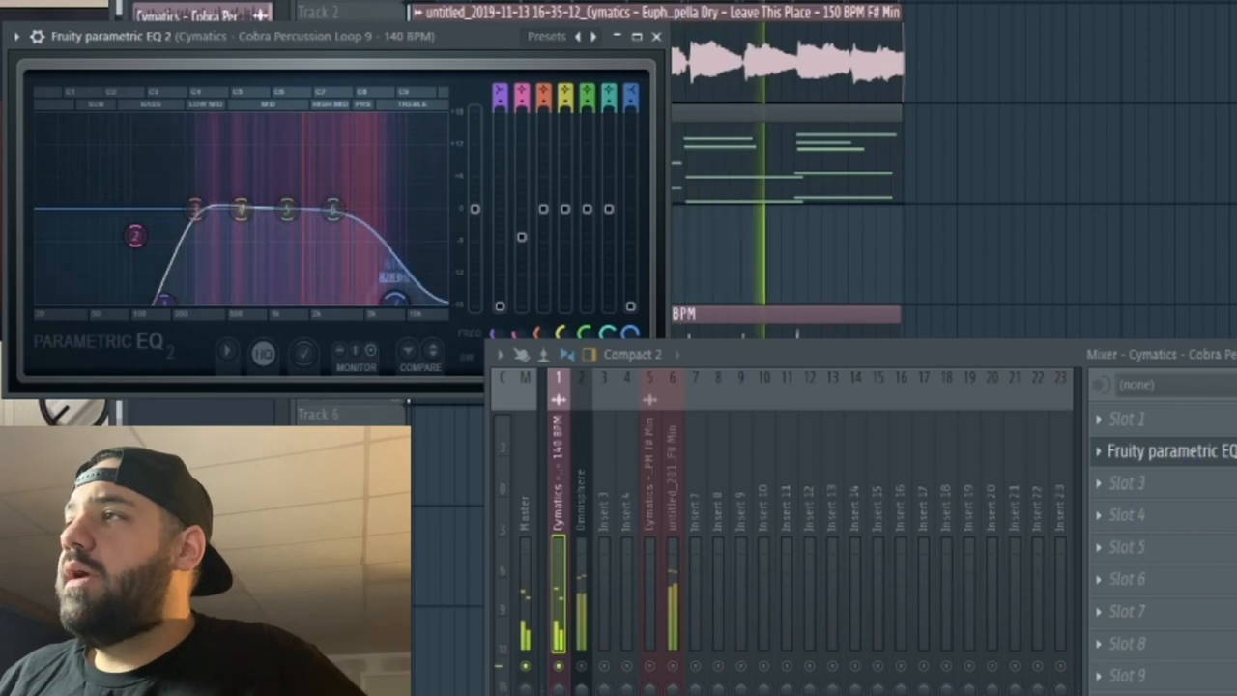
left_click_drag(332, 211, 363, 224)
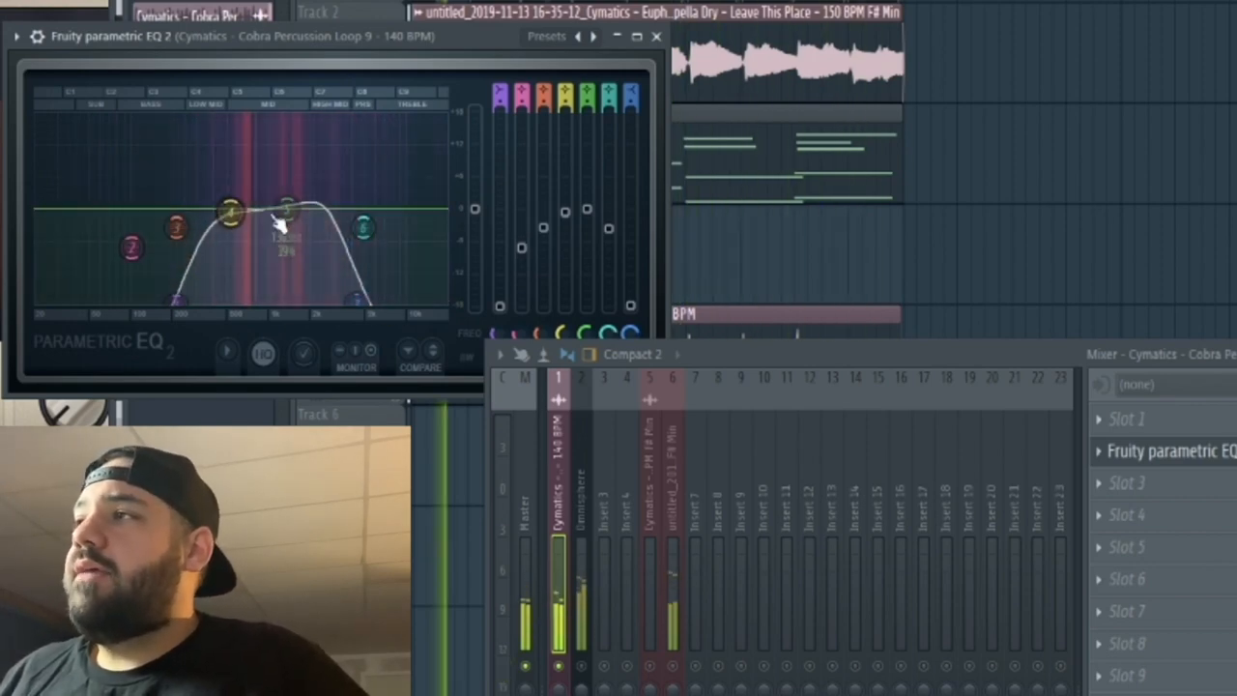
left_click_drag(286, 208, 371, 255)
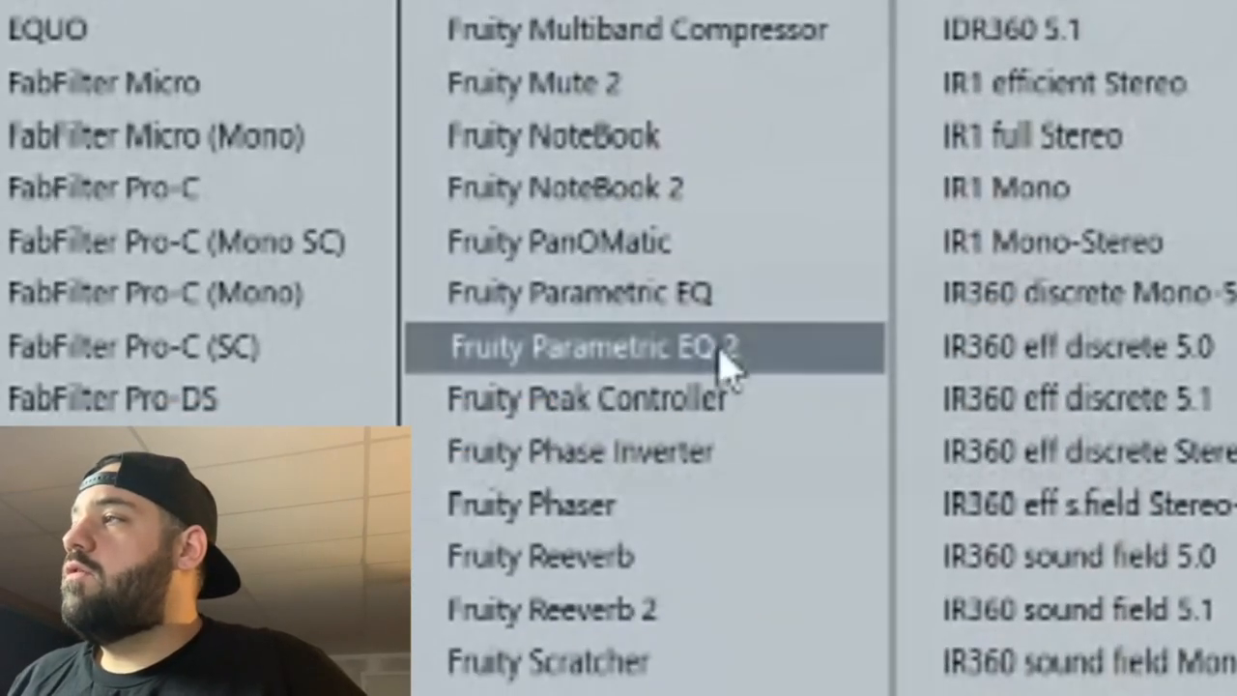
Load Fruity Parametric EQ 2 into an empty insert slot on another mixer track
left_click(591, 348)
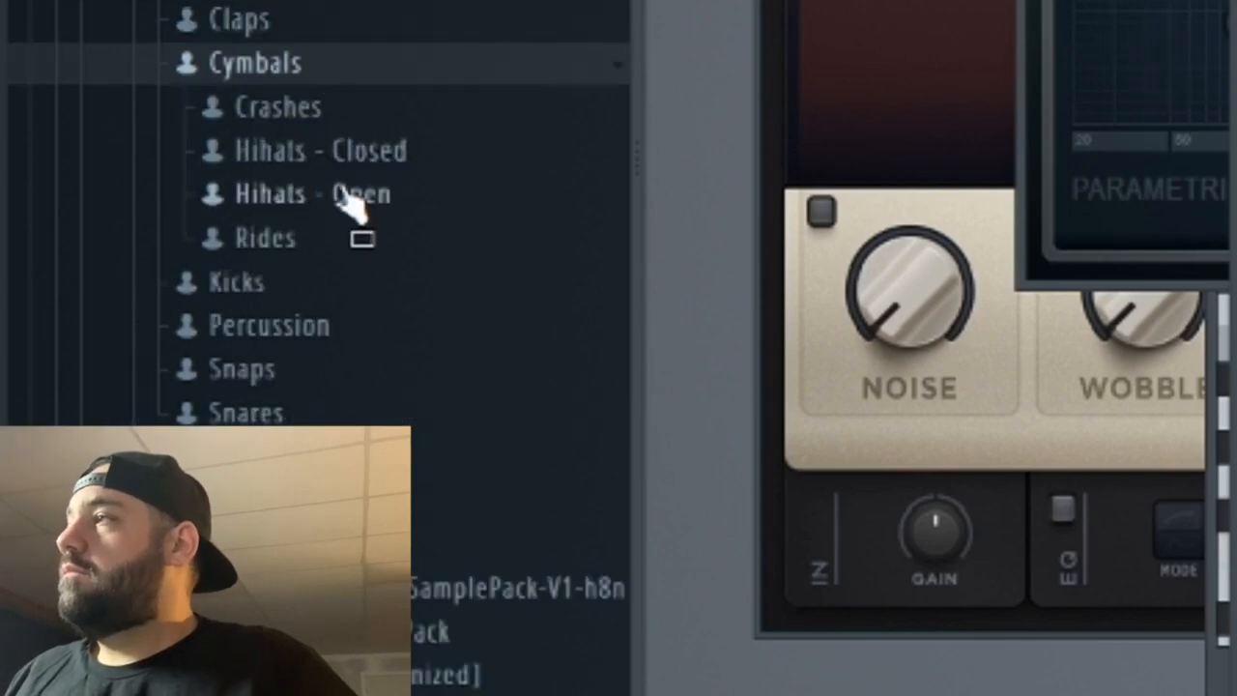
Pick an open hi-hat from Cymbals > Hihats - Open and program a busy line with varied velocities
left_click(309, 151)
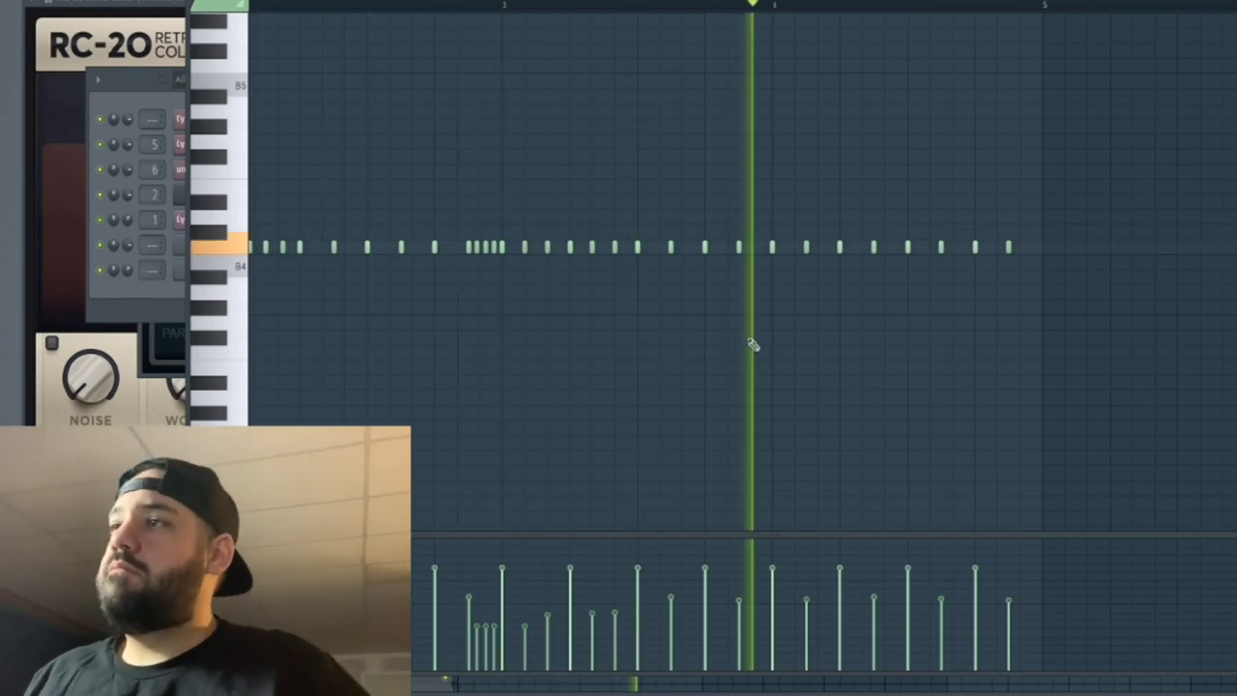
left_click(236, 8)
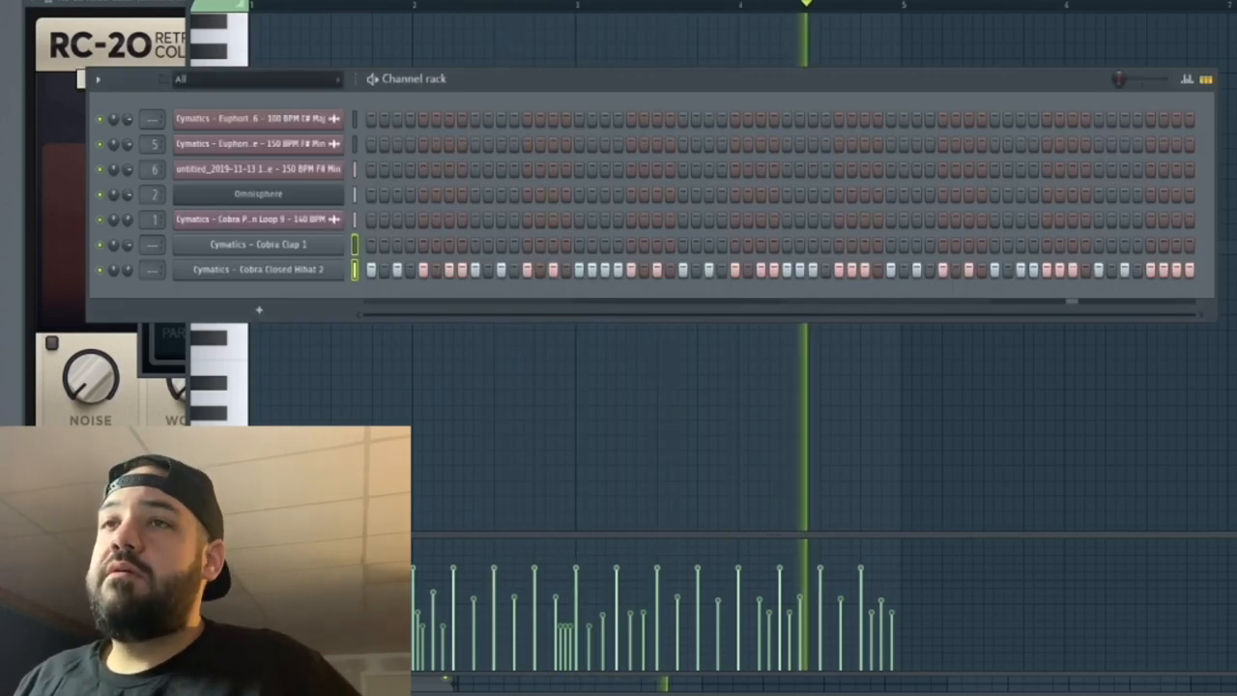
Fill the clap and closed hi-hat channel steps in the step sequencer
right_click(474, 222)
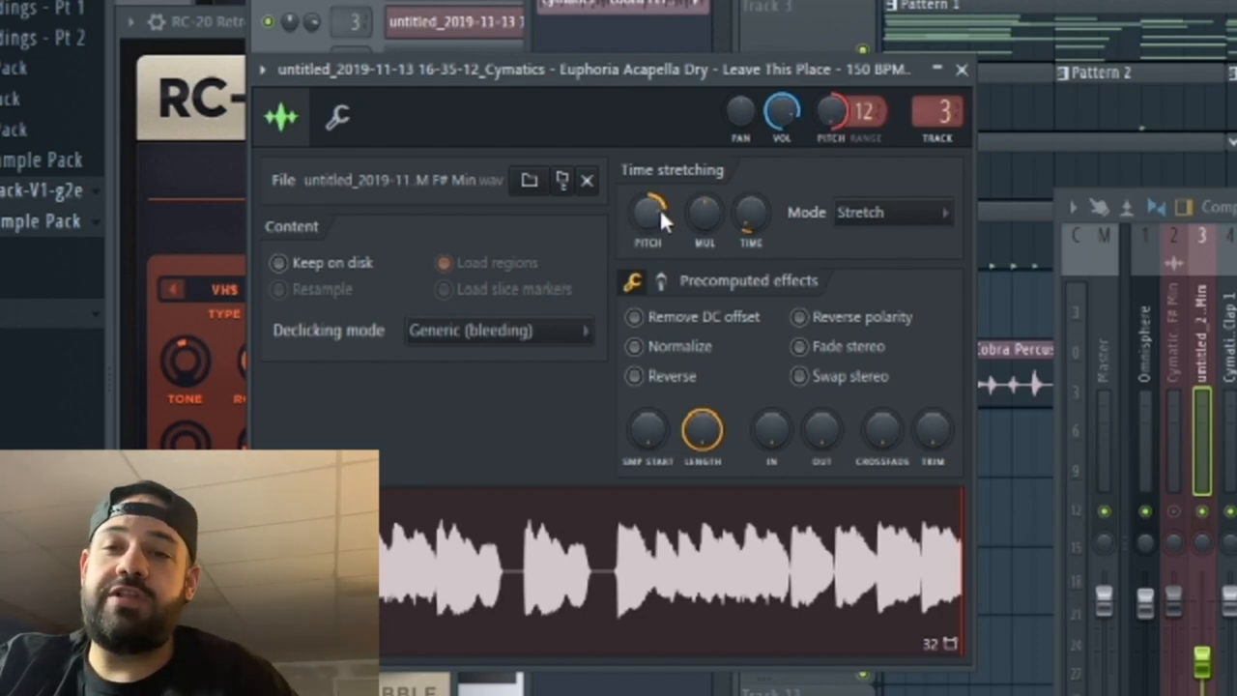
Turn the acapella's time-stretching pitch knob down into key and confirm the pitch value
left_click_drag(618, 69, 634, 92)
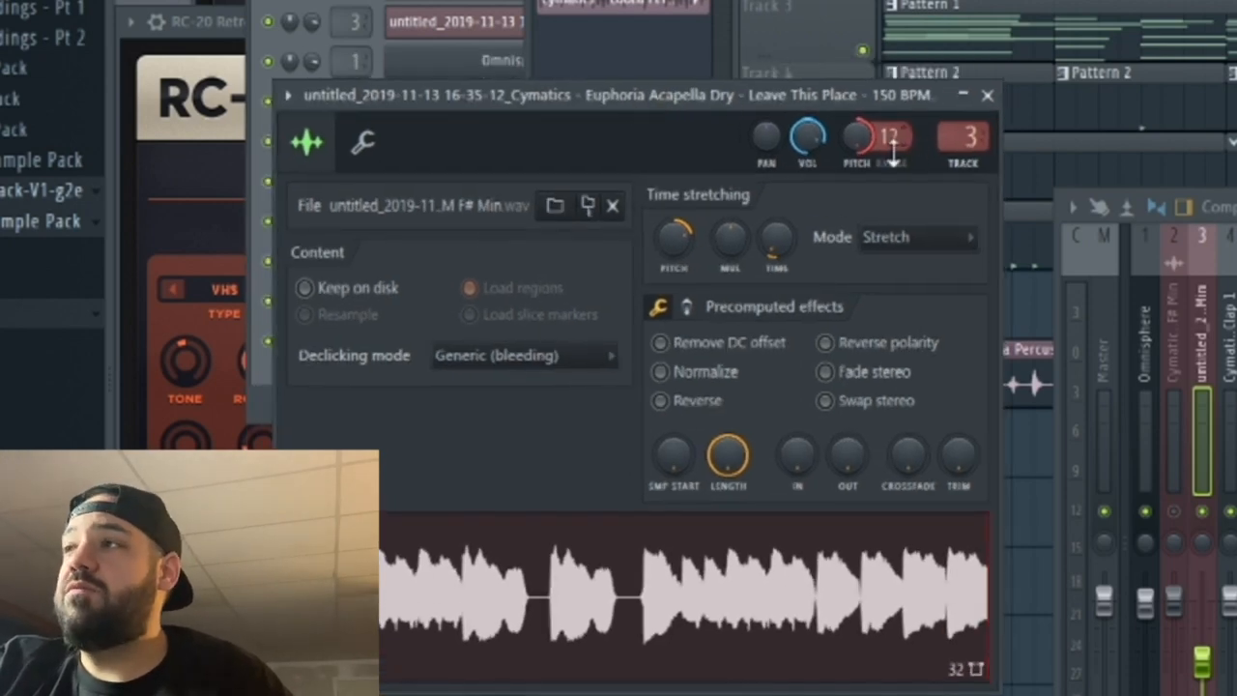
left_click(916, 236)
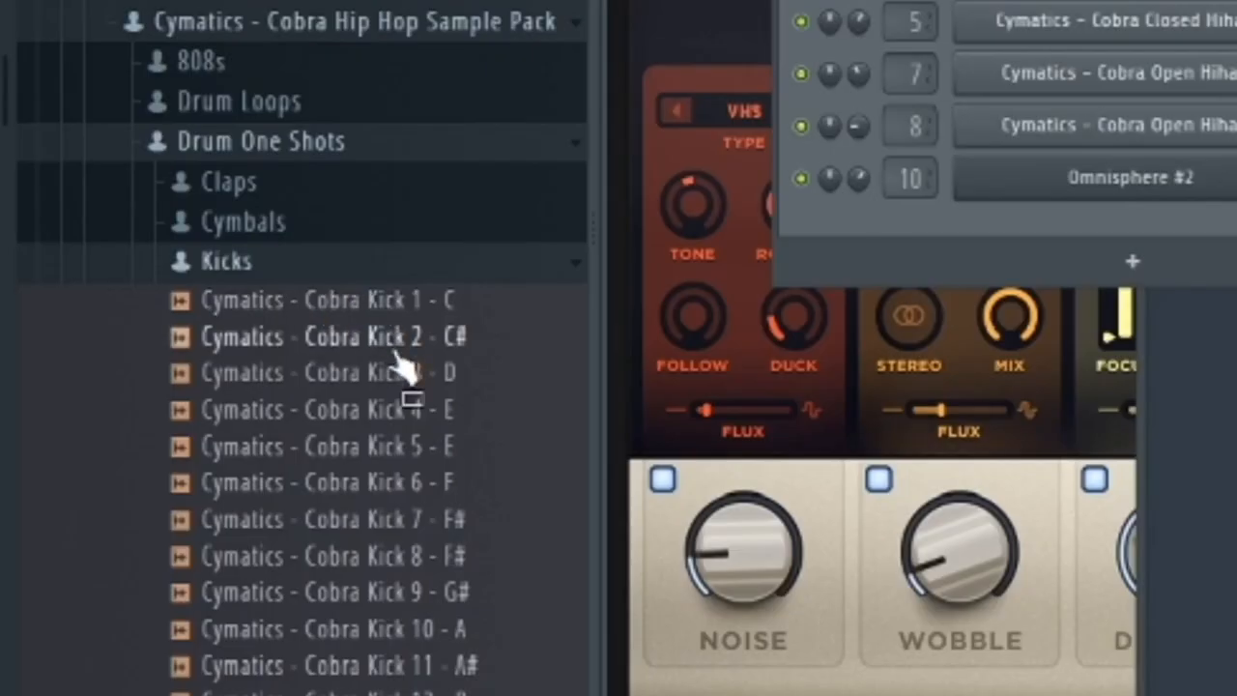
Load a Cobra 808 channel and show its root-note keyboard in the wrench settings
scroll("down", 3)
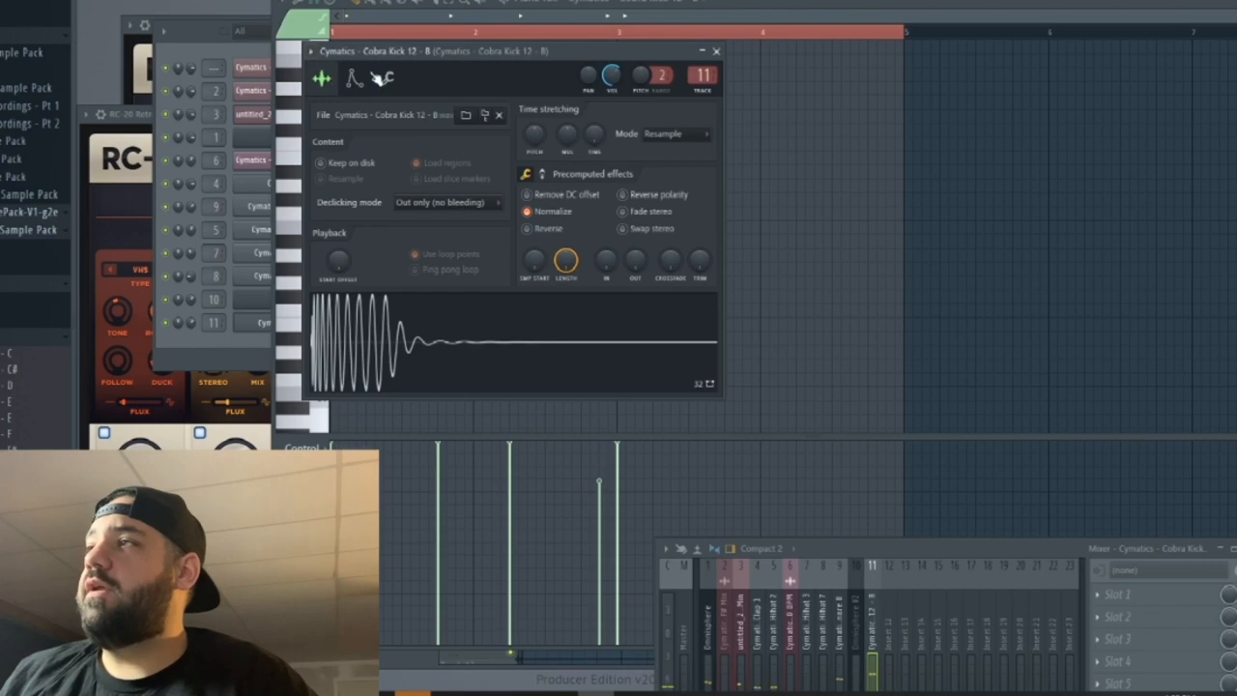
left_click(354, 78)
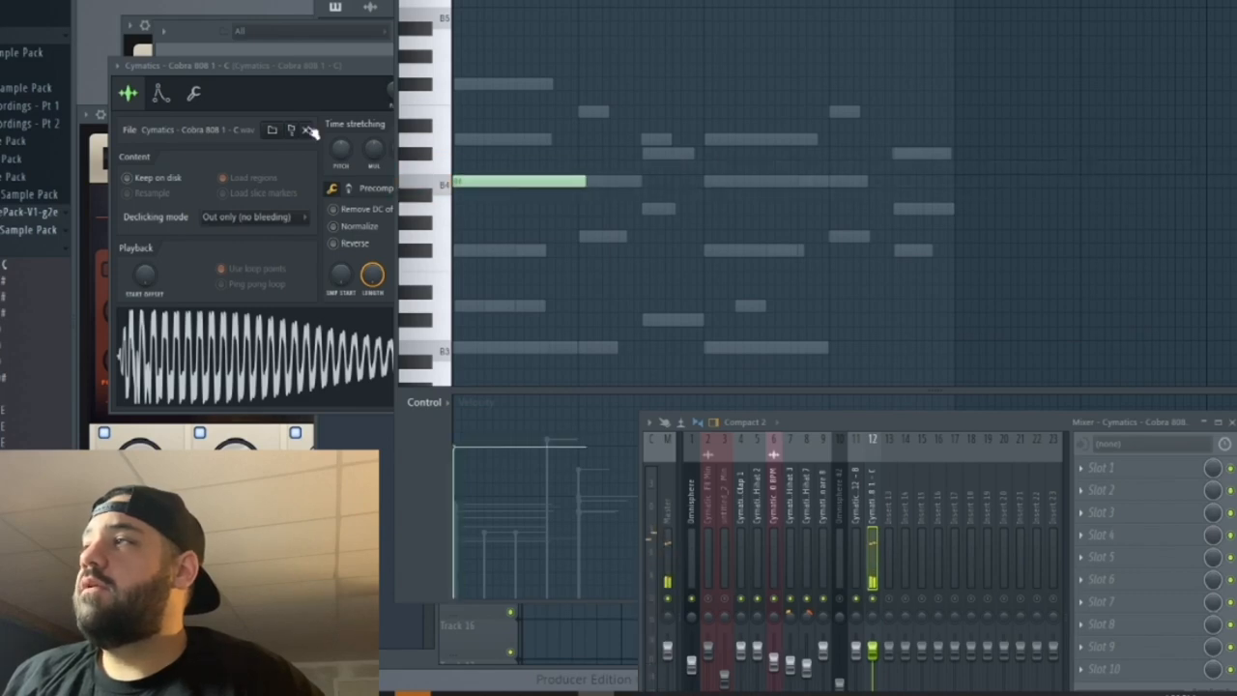
left_click(159, 92)
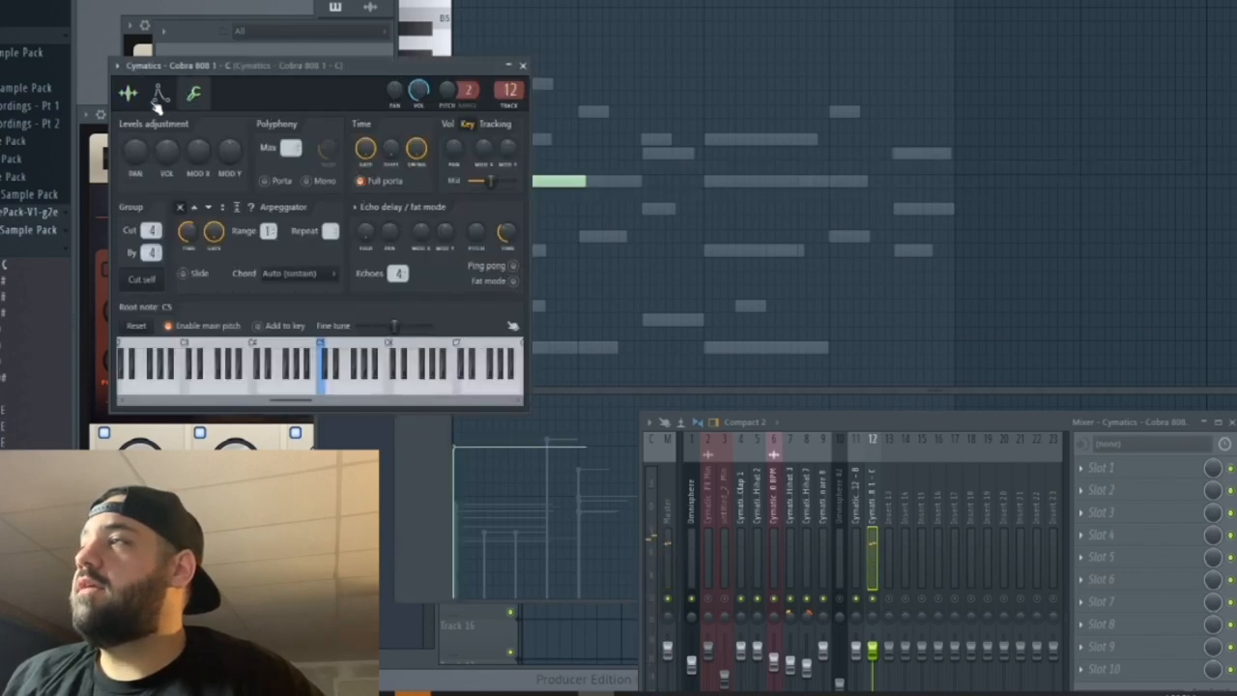